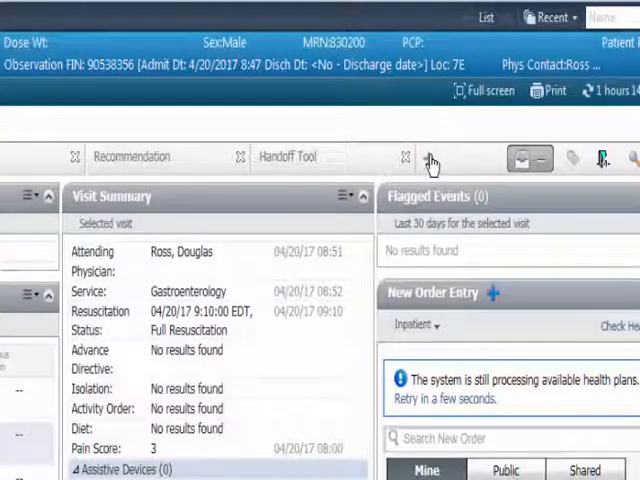
Step: Add a Discharge view tab beside the Handoff Tool tab
click(430, 158)
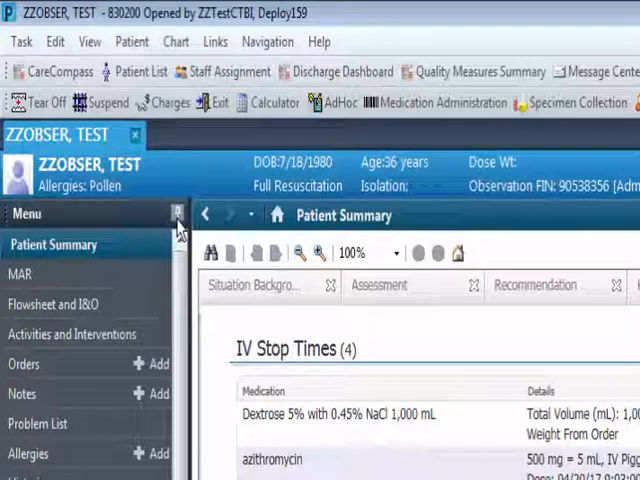
Step: Collapse the chart menu to widen the Discharge view
click(172, 214)
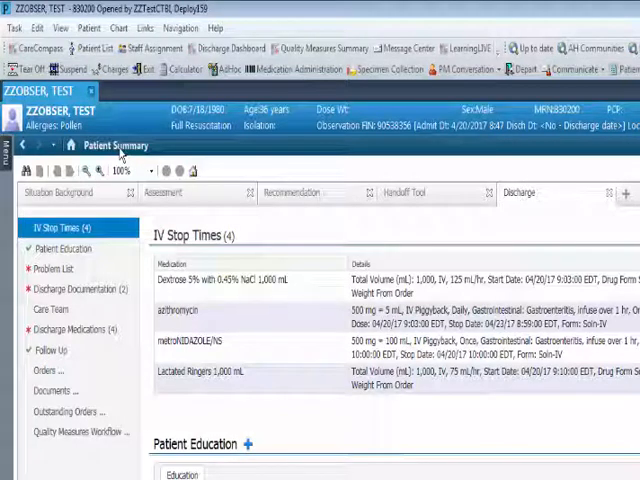
mouse_move(42, 149)
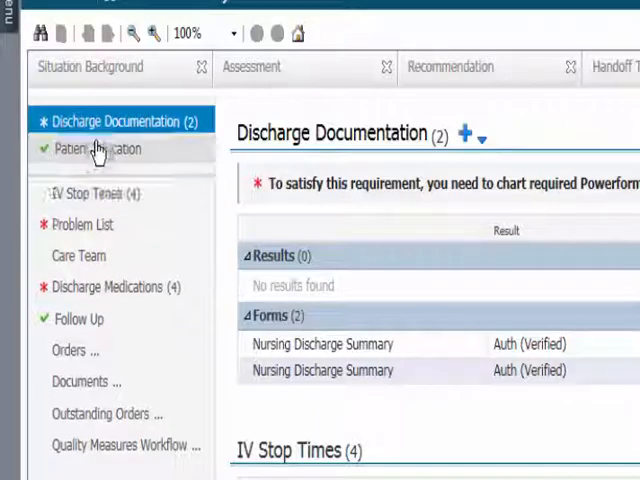
Step: Move Patient Education directly below Discharge Documentation in the navigator
click(95, 150)
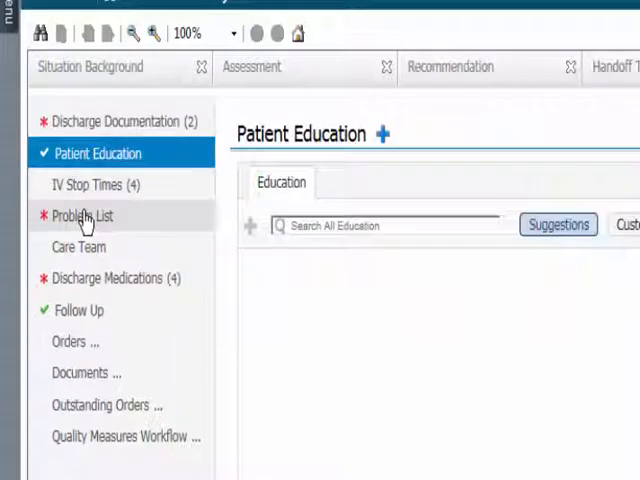
click(81, 215)
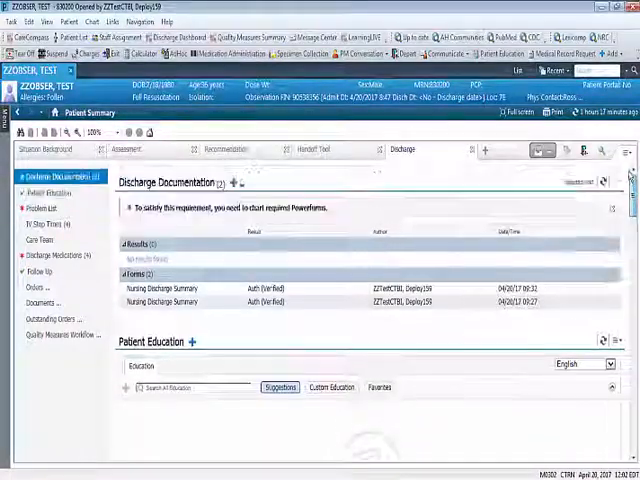
click(40, 214)
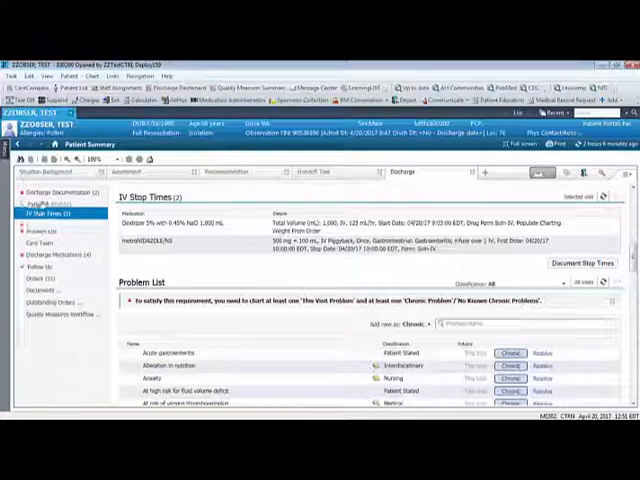
Step: Move IV Stop Times to the top and start documenting the dextrose infusion stop time
click(50, 204)
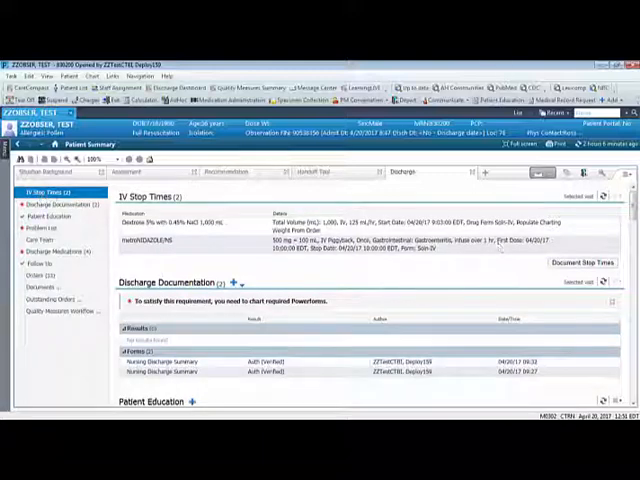
click(572, 263)
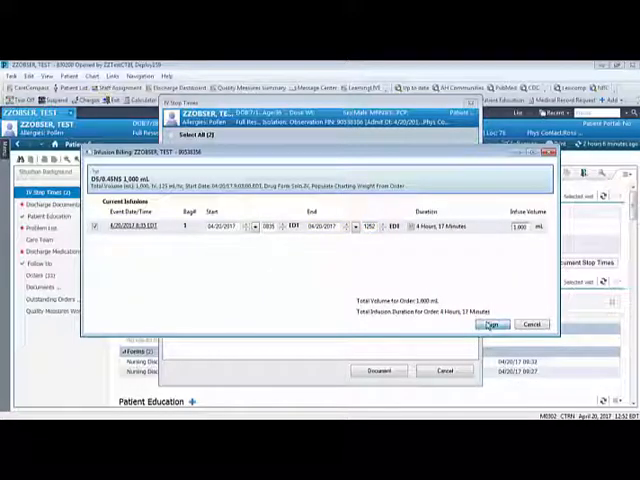
Step: Save the dextrose infusion end time and close the IV Stop Times list
click(489, 324)
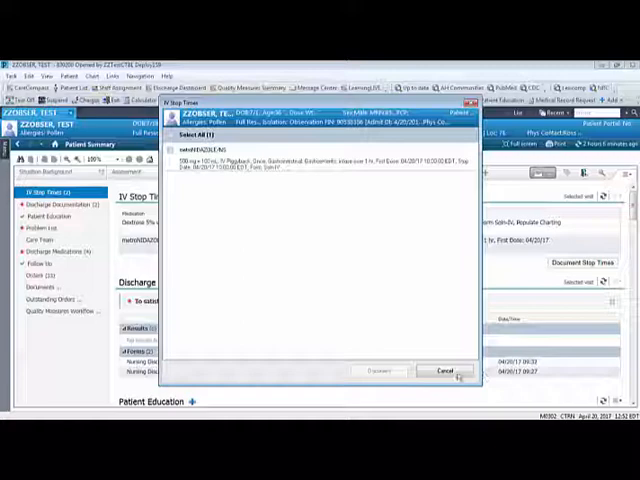
click(444, 371)
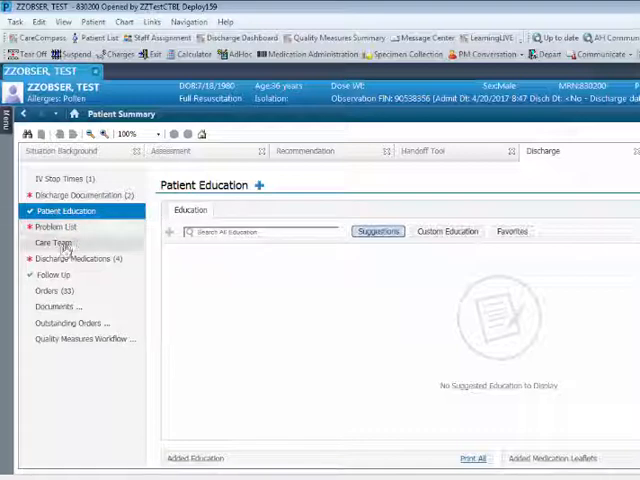
Step: Open a Nursing Discharge Summary form from Discharge Documentation
click(54, 274)
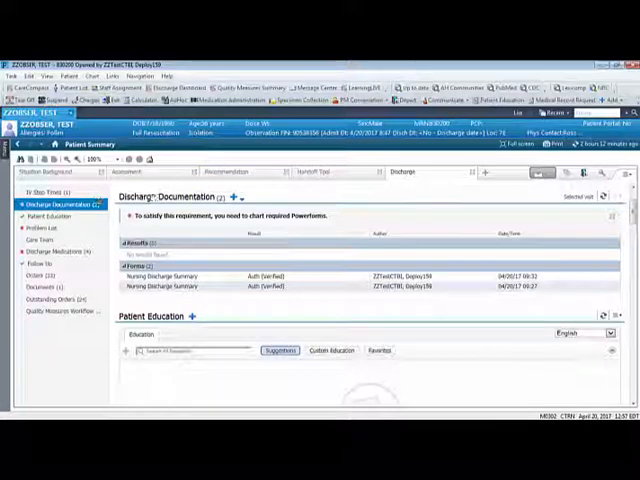
click(231, 197)
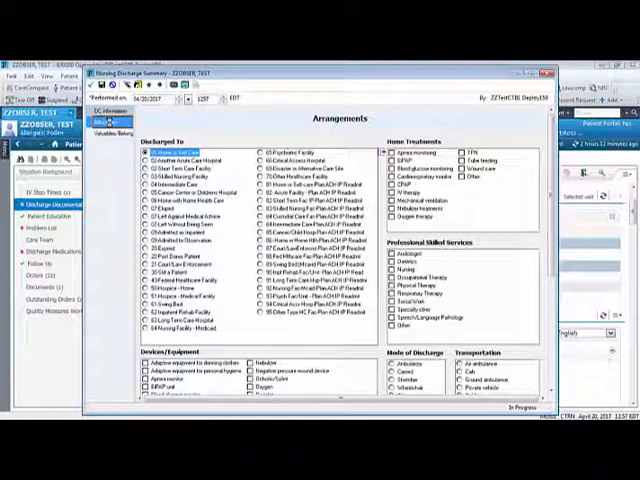
Step: Review the discharge arrangements page of the Nursing Discharge Summary
click(108, 131)
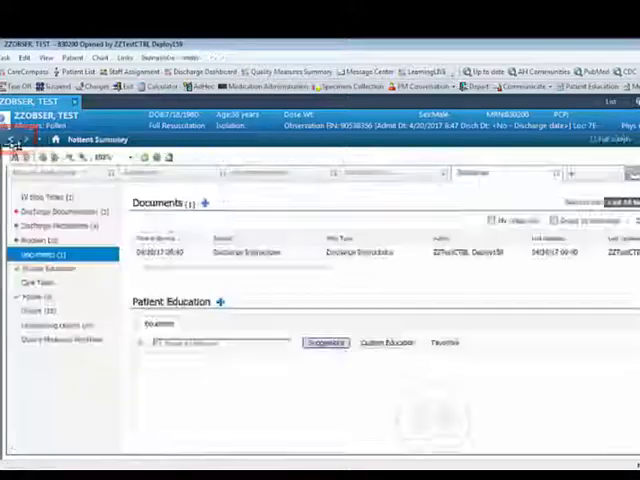
Step: Show the Quality Measures Workflow section with its incomplete VTE prophylaxis items
click(54, 297)
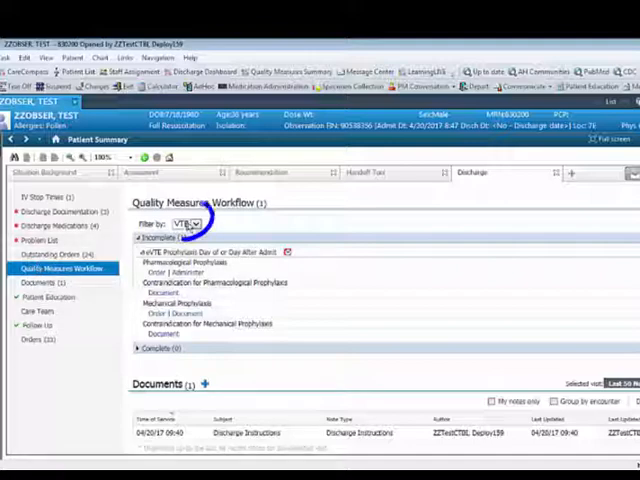
Step: Filter quality measures to VTE, then show the Patient Education section
click(196, 222)
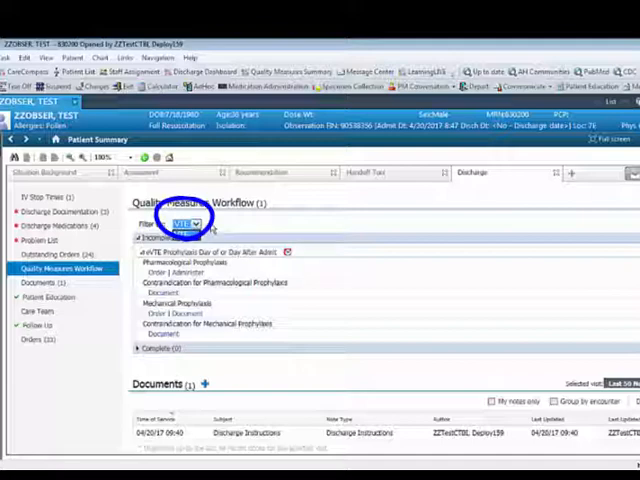
click(196, 223)
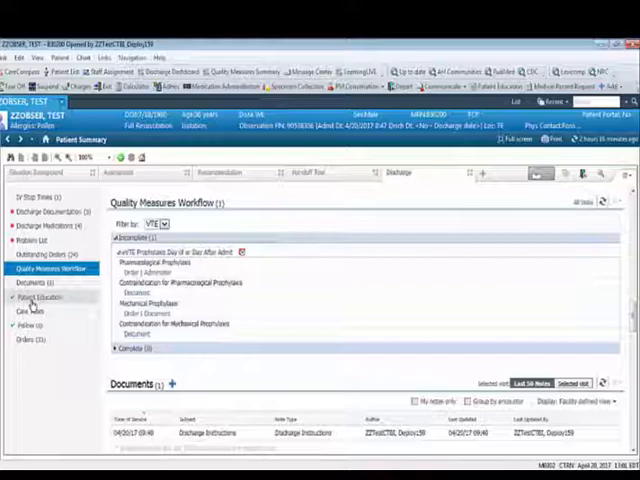
click(41, 283)
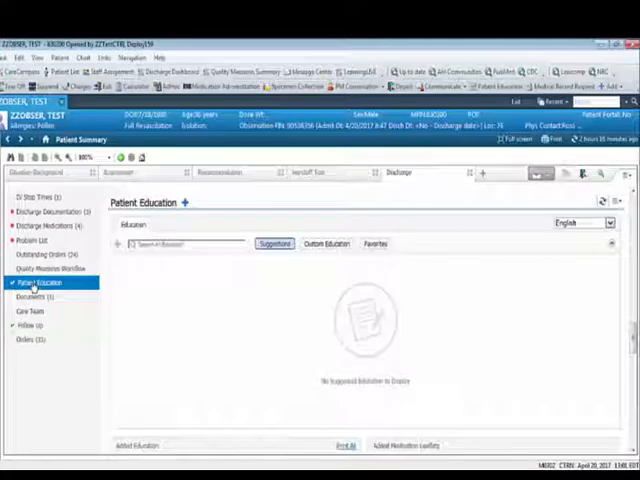